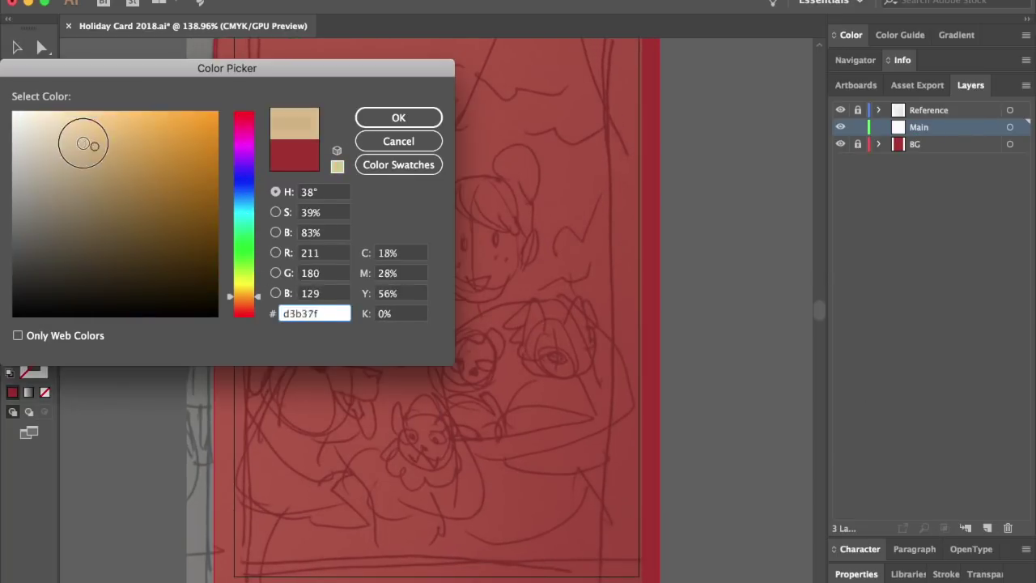
Fill the man's head with the skin tone and reshape its outline
{"action": "left_click", "coordinate": [399, 116]}
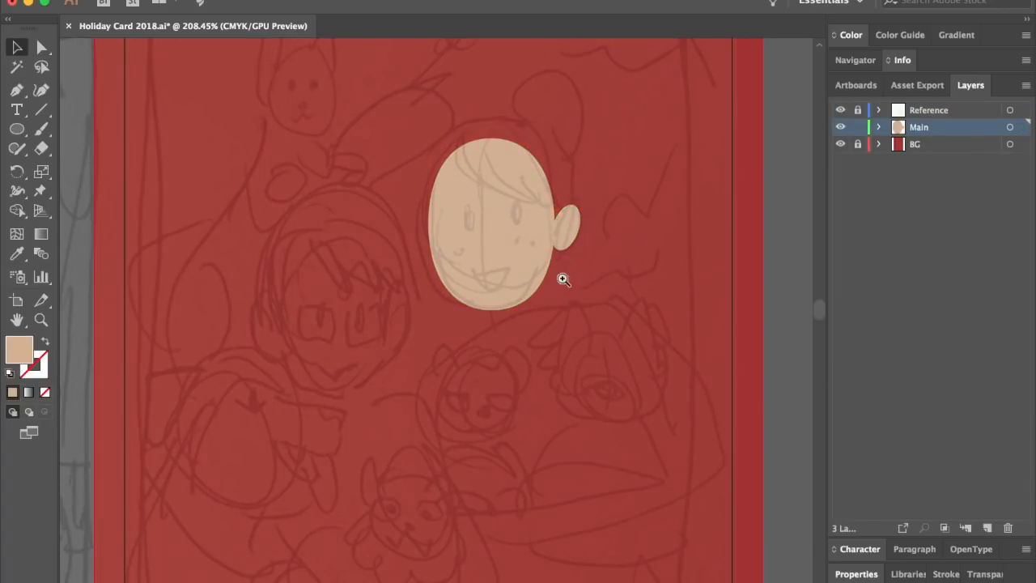
{"action": "left_click", "coordinate": [501, 223]}
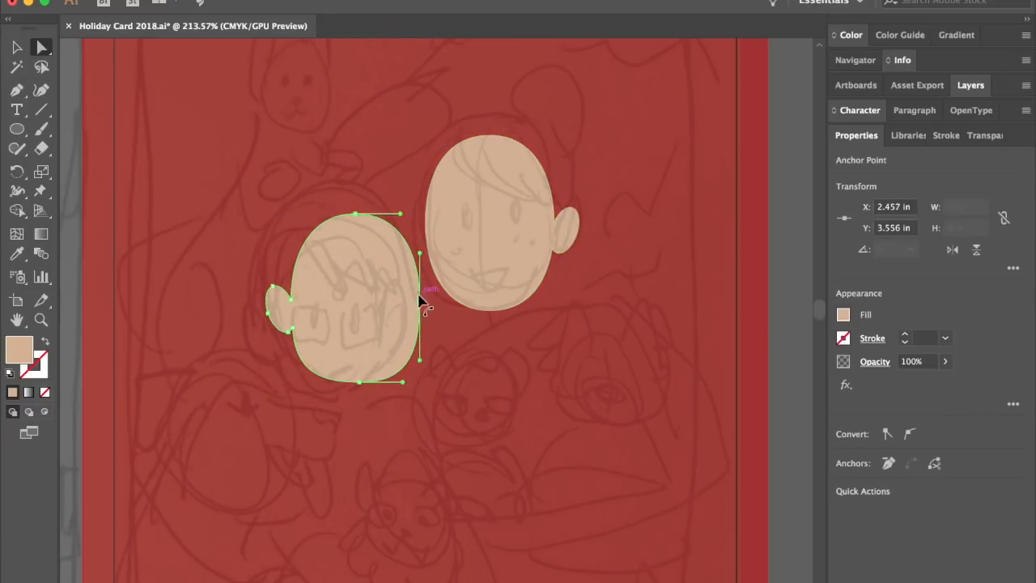
{"action": "left_click_drag", "start_coordinate": [489, 295], "coordinate": [535, 332]}
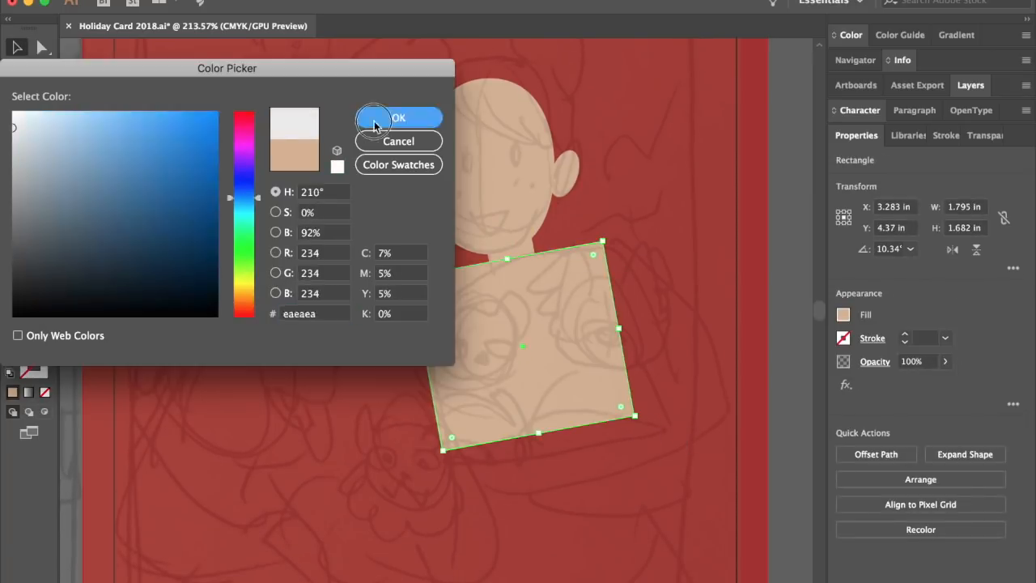
Colour the white shirt, adjust its corner, and refine the green sweater's arm
{"action": "left_click", "coordinate": [399, 118]}
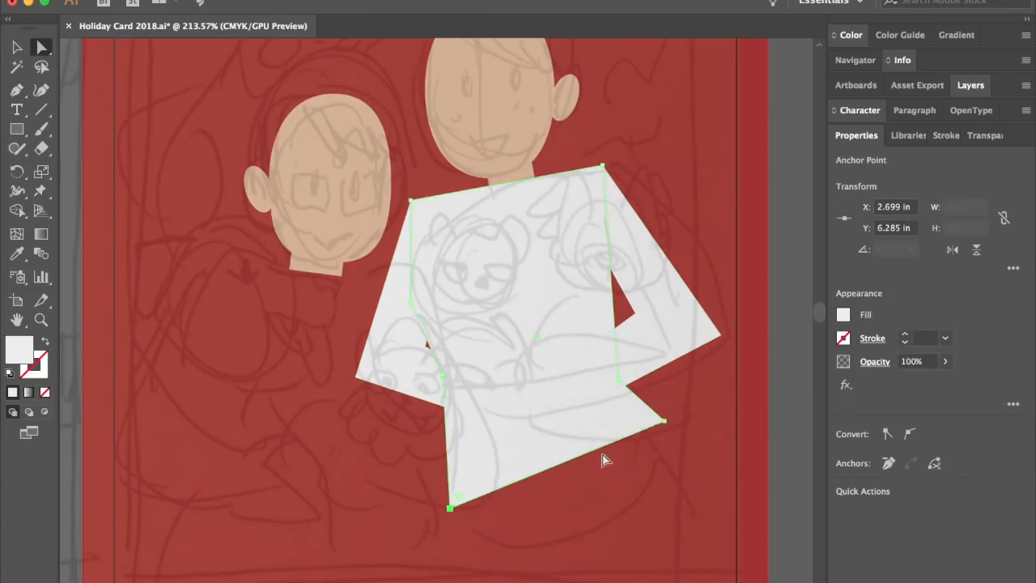
{"action": "left_click_drag", "start_coordinate": [664, 421], "coordinate": [684, 403]}
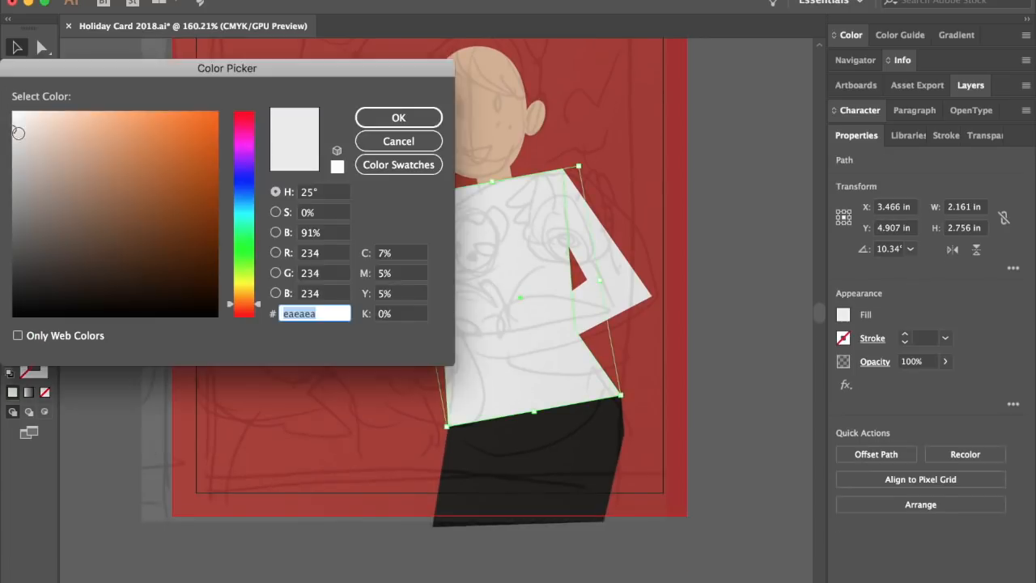
{"action": "left_click", "coordinate": [398, 117]}
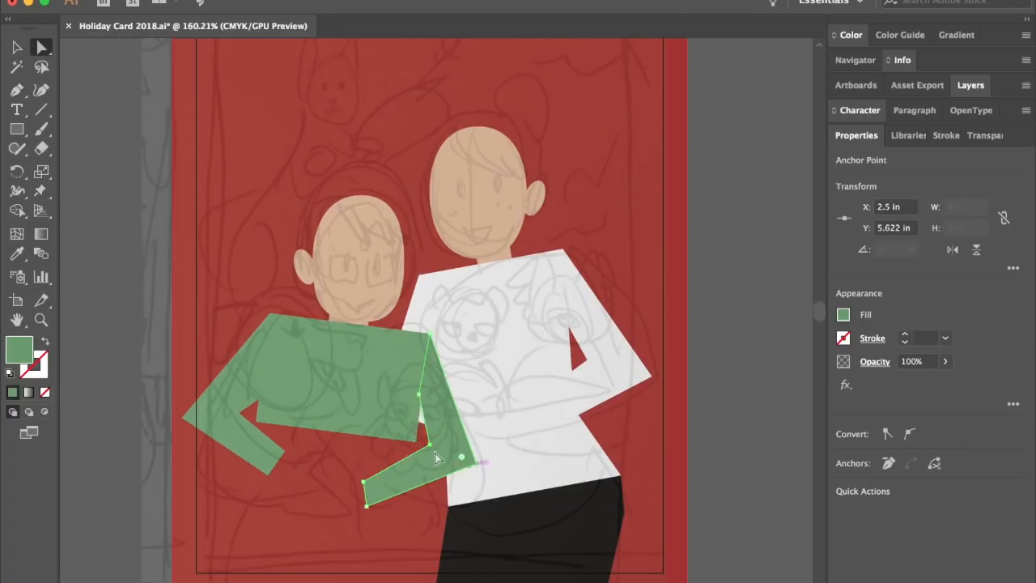
{"action": "left_click", "coordinate": [158, 366]}
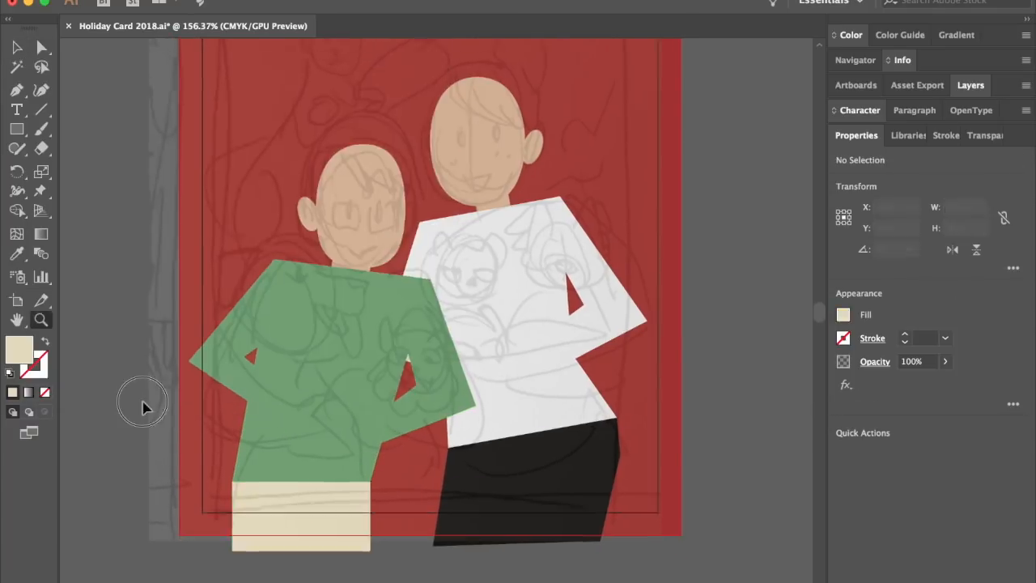
Add brown hair, glasses, tuned eye colour, beard and smiles, then edit the woman's face
{"action": "left_click", "coordinate": [359, 404]}
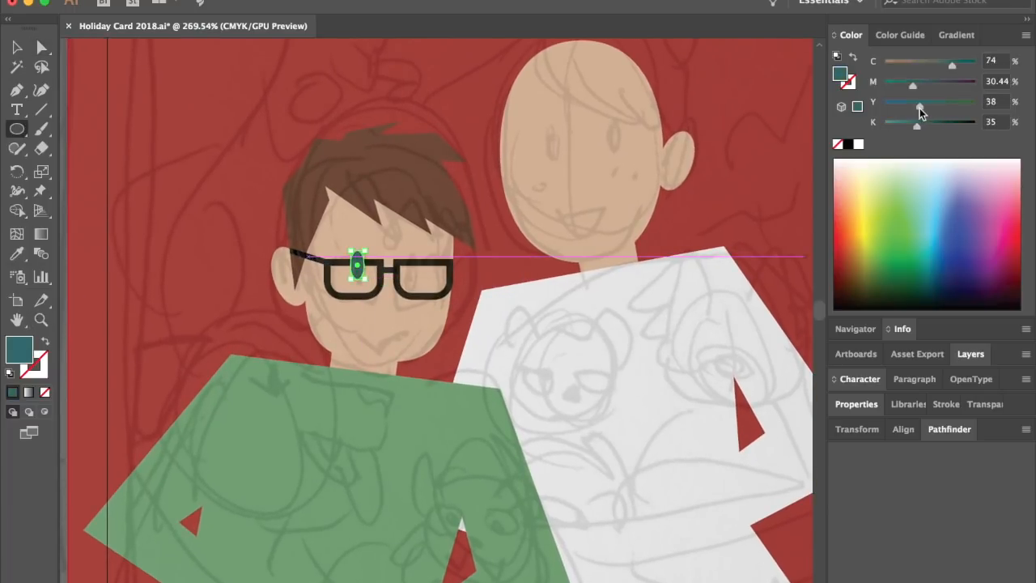
{"action": "left_click_drag", "start_coordinate": [356, 256], "coordinate": [586, 159]}
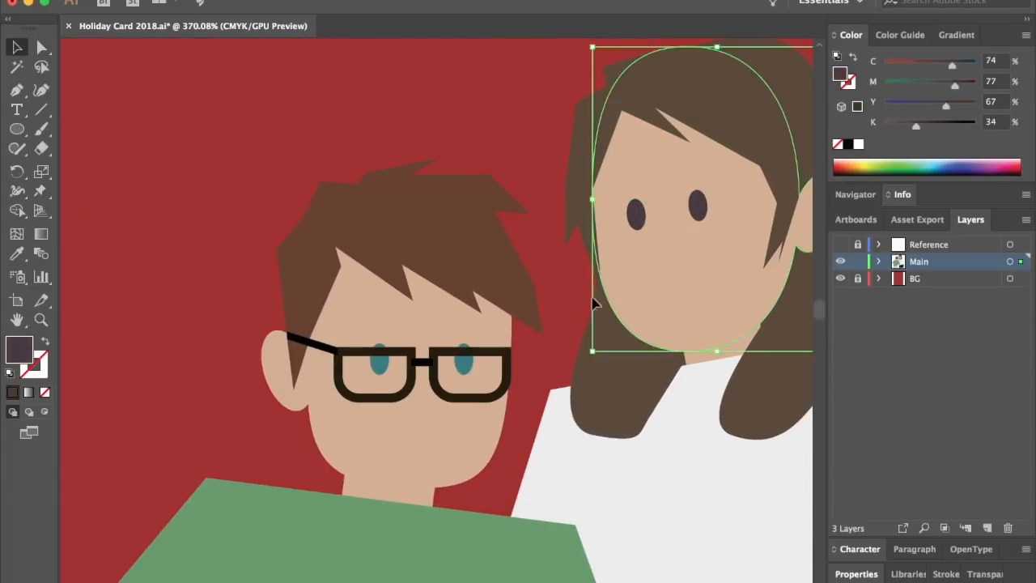
{"action": "left_click", "coordinate": [373, 466]}
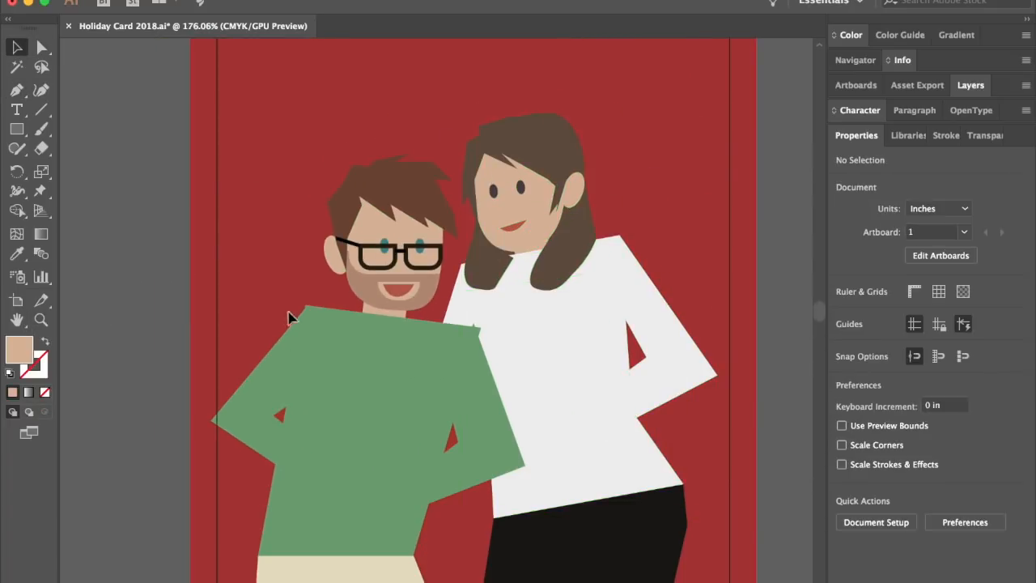
Recolour the woman's shirt to cream in the Color Picker
{"action": "left_click", "coordinate": [591, 324]}
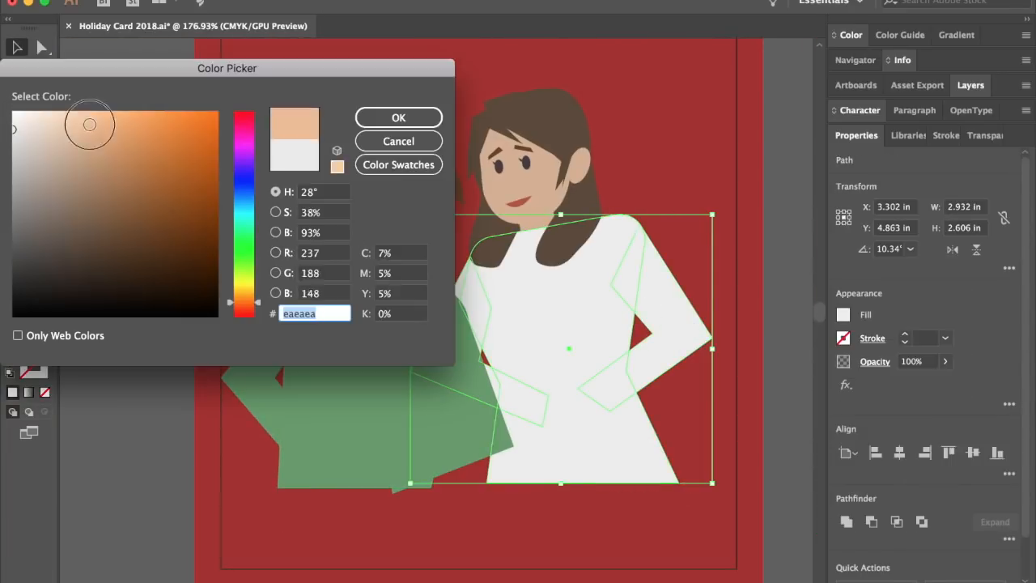
{"action": "left_click", "coordinate": [398, 116]}
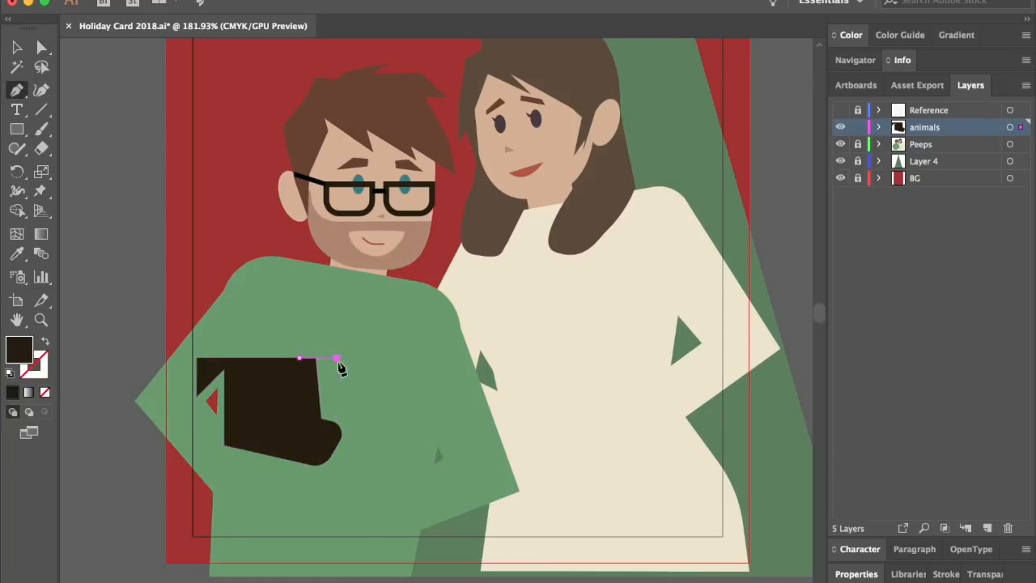
Draw the dark dog's outline and the white pet's round head
{"action": "left_click_drag", "start_coordinate": [333, 358], "coordinate": [227, 364]}
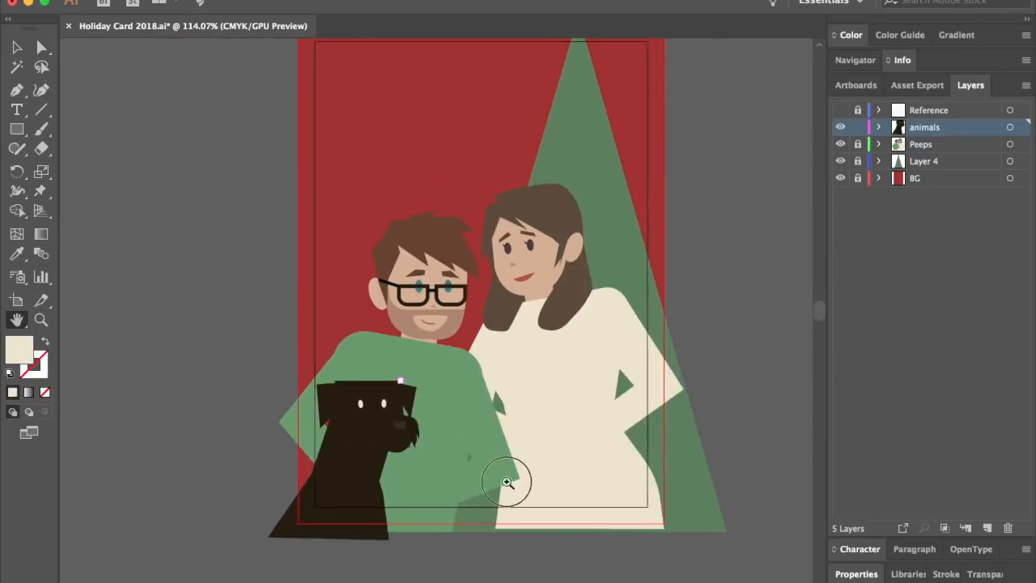
{"action": "left_click", "coordinate": [509, 482]}
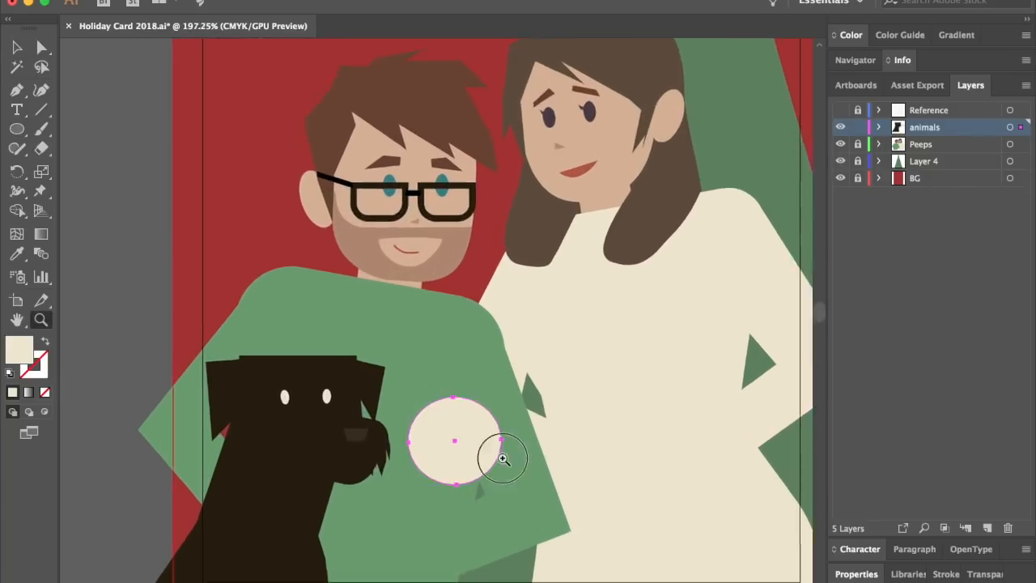
{"action": "left_click", "coordinate": [502, 460]}
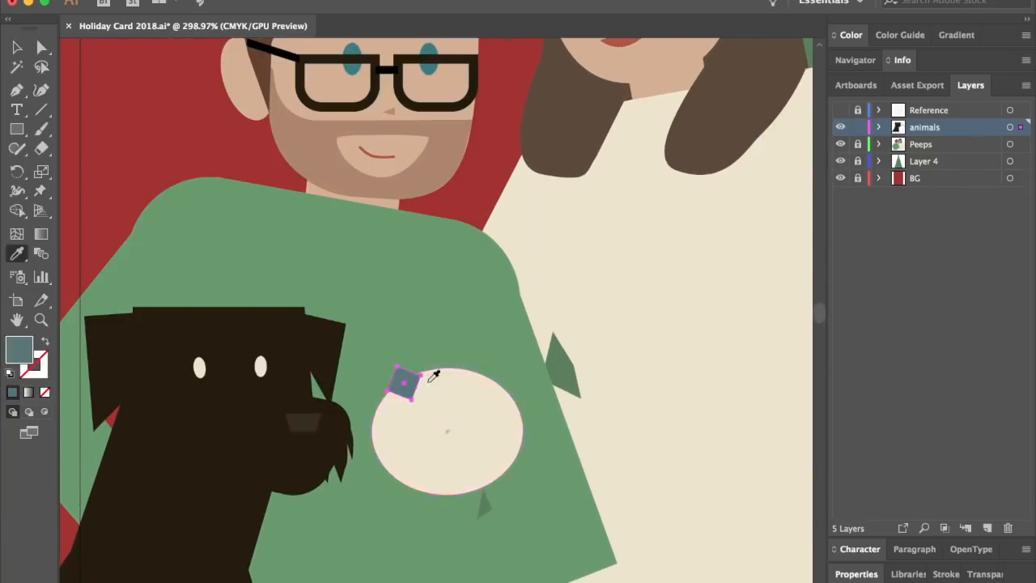
{"action": "left_click", "coordinate": [447, 431]}
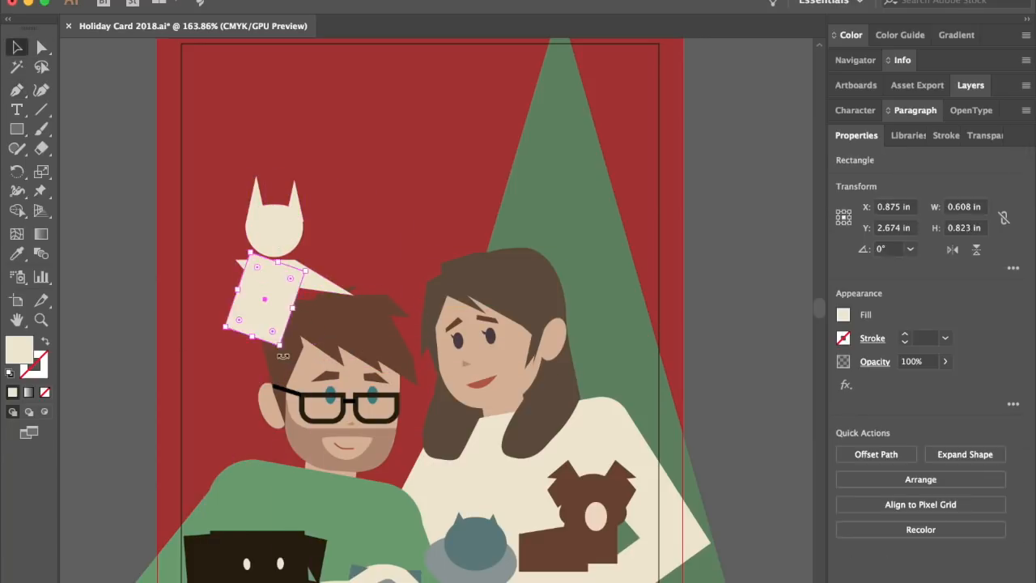
Adjust the white cat above the man's head and add a small shape to it
{"action": "left_click", "coordinate": [965, 453]}
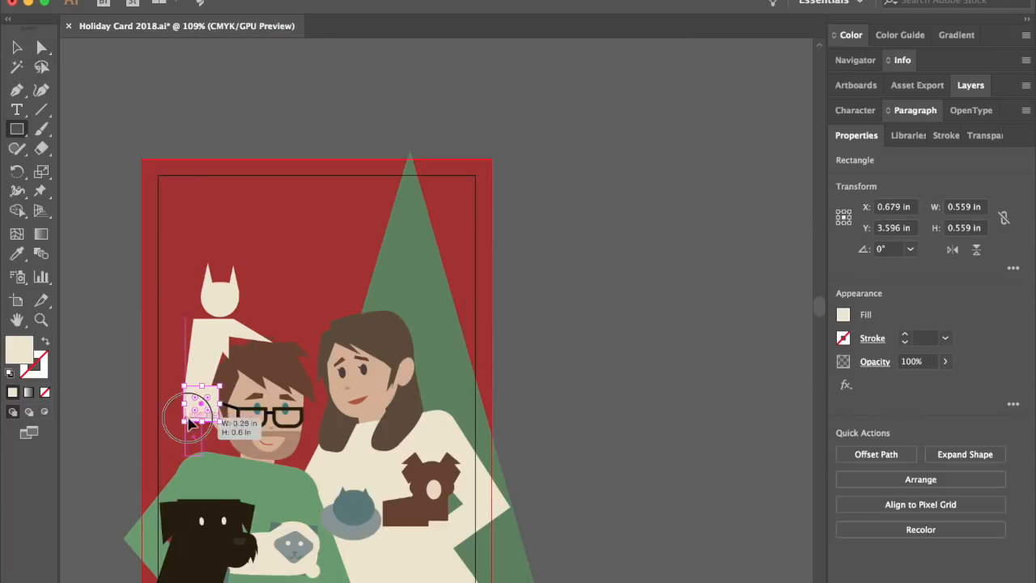
{"action": "left_click", "coordinate": [965, 453]}
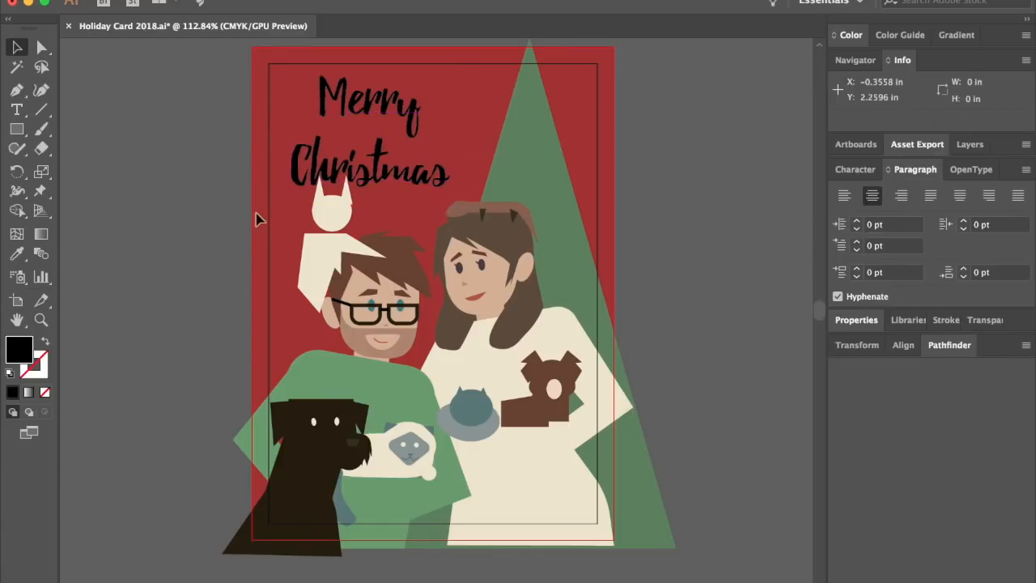
Add yellow 'Merry Christmas' lettering and give the background a burgundy fill
{"action": "left_click", "coordinate": [970, 145]}
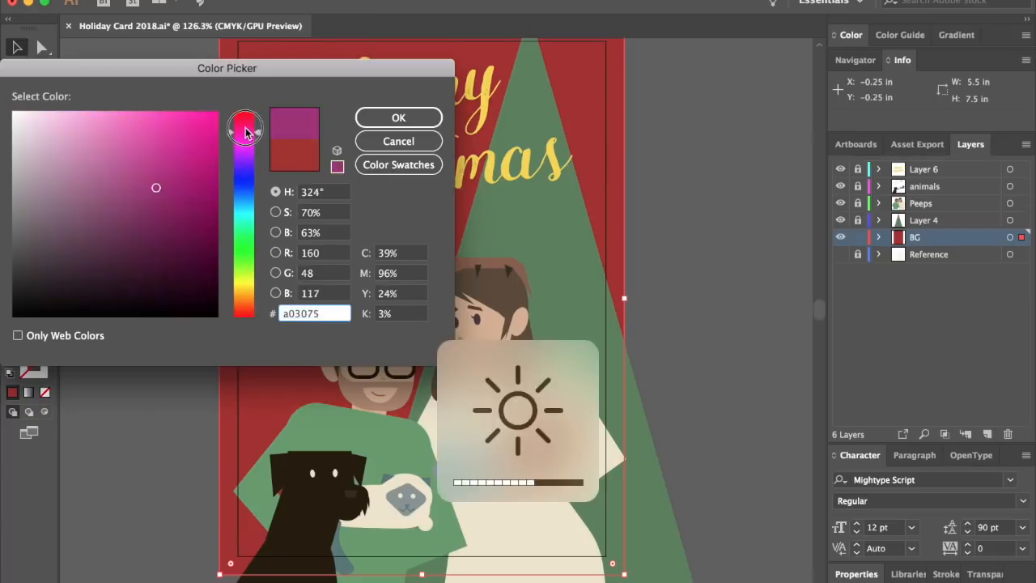
{"action": "left_click", "coordinate": [398, 117]}
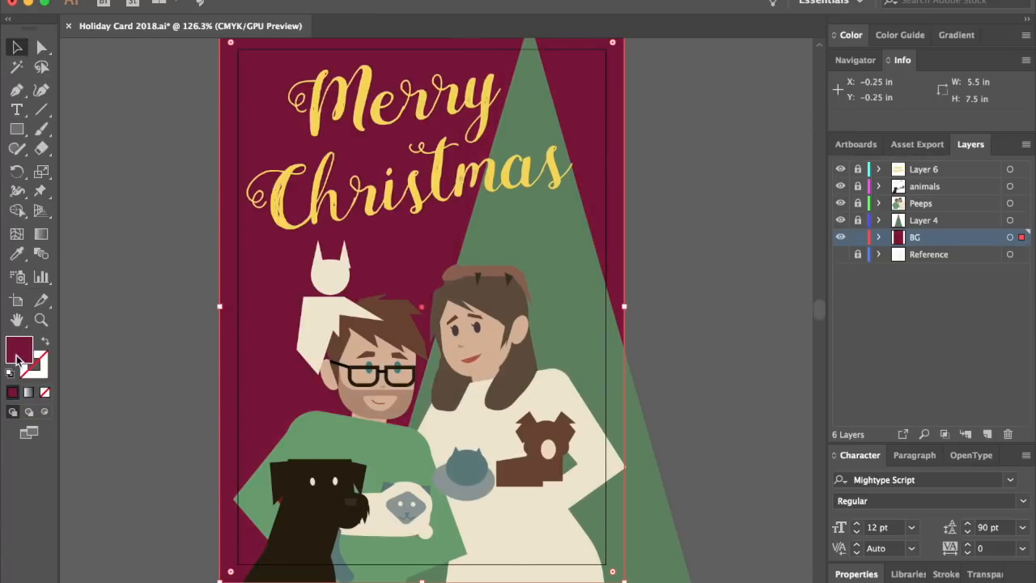
{"action": "left_click", "coordinate": [923, 221]}
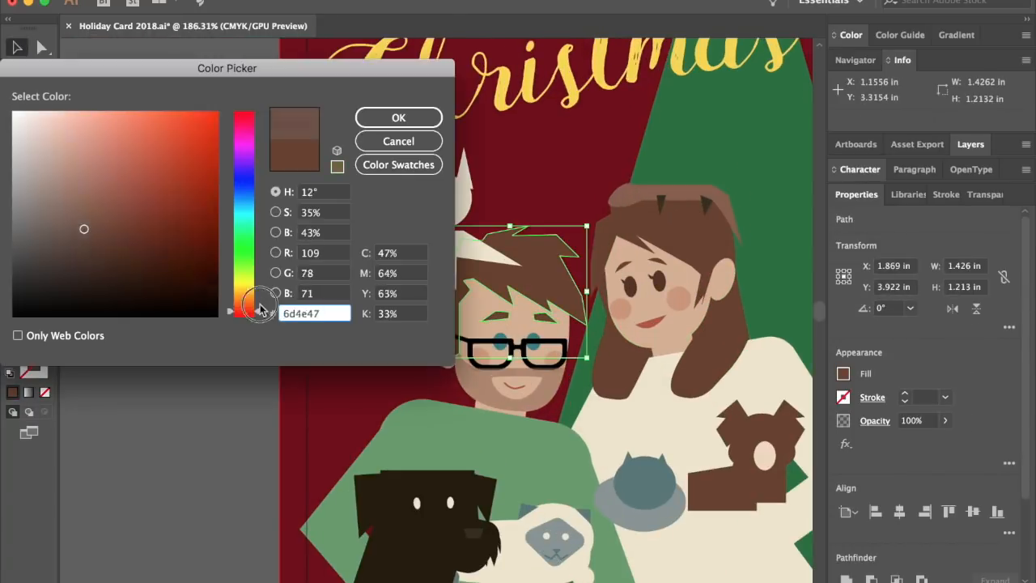
Fill the man's spiky hair tuft with dark brown 6d4e47
{"action": "left_click", "coordinate": [398, 140]}
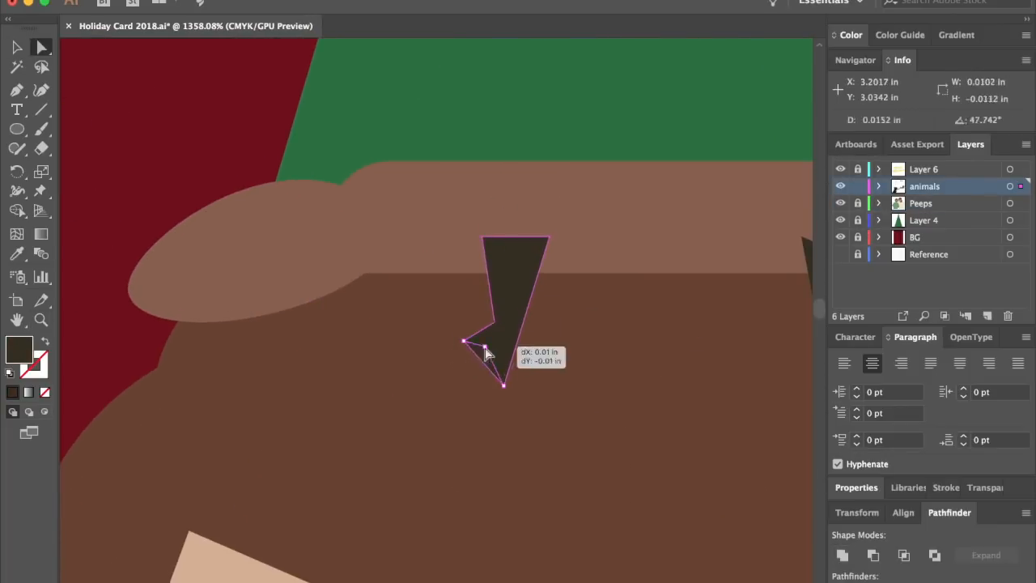
Nudge the dark pointed shape, then draw the dark spiky crest along the lizard's back
{"action": "left_click_drag", "start_coordinate": [486, 353], "coordinate": [502, 267]}
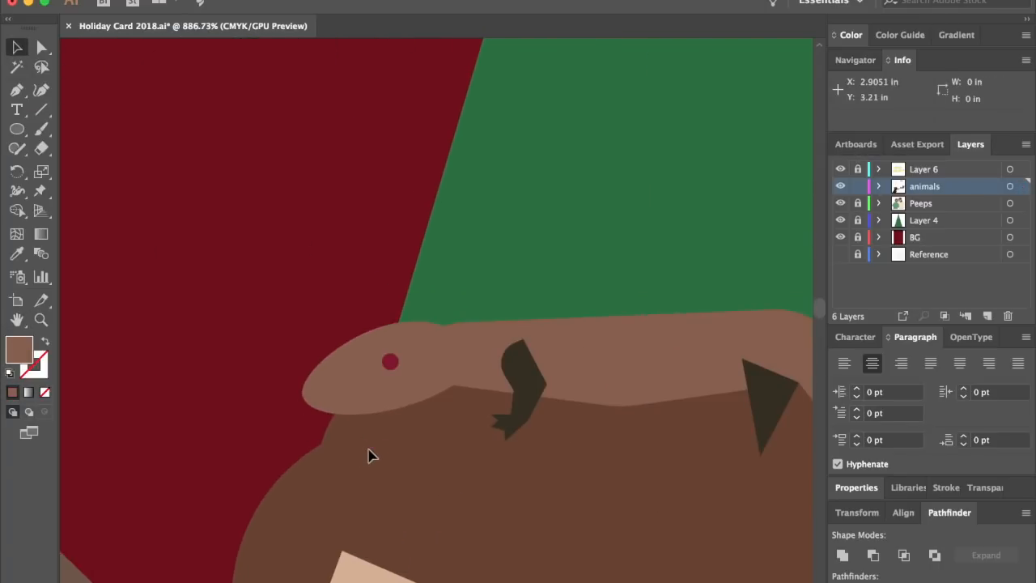
{"action": "left_click", "coordinate": [316, 421]}
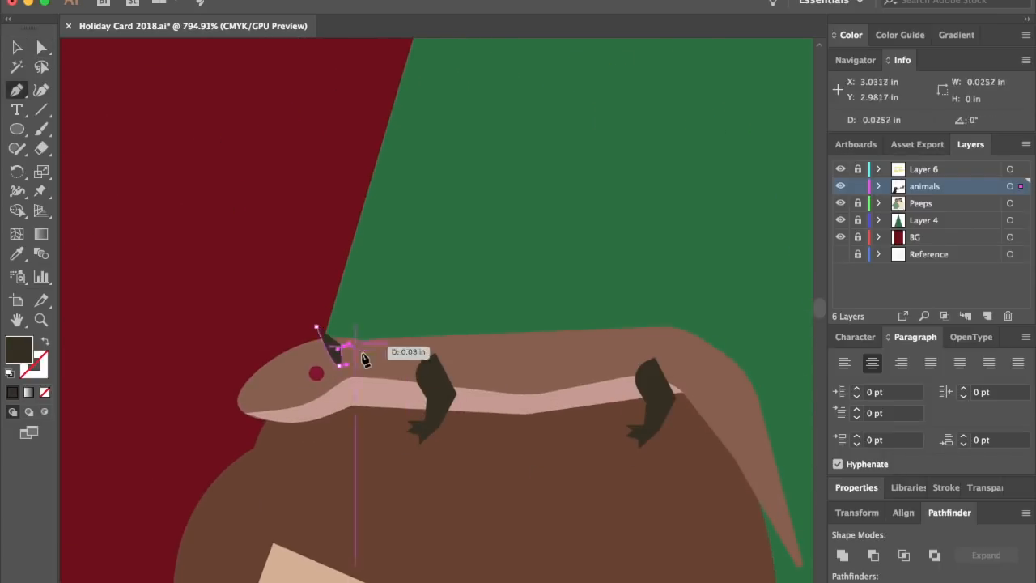
{"action": "left_click_drag", "start_coordinate": [340, 348], "coordinate": [672, 359]}
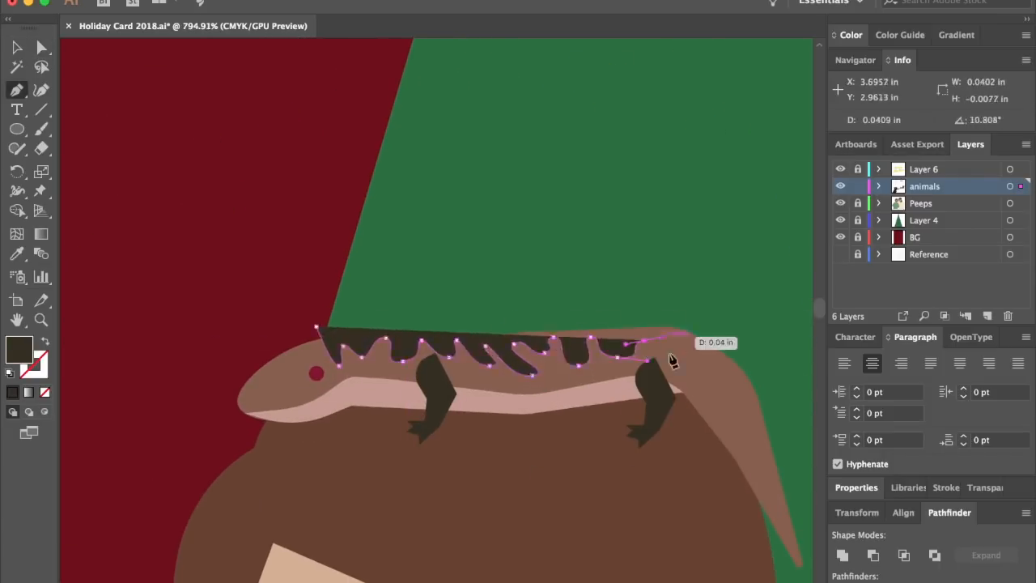
{"action": "left_click_drag", "start_coordinate": [672, 360], "coordinate": [794, 547]}
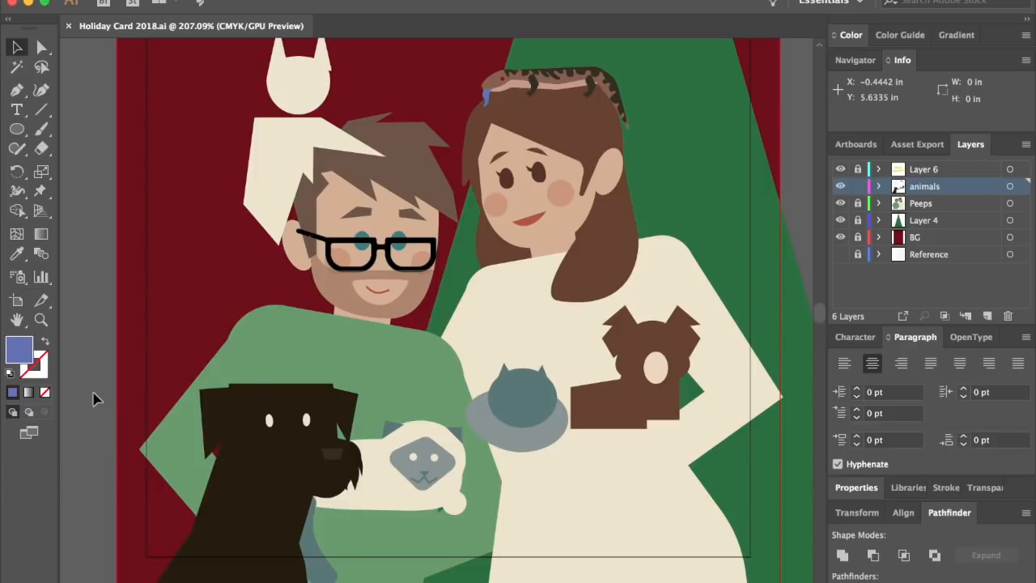
Create a new empty layer above the animals layer
{"action": "left_click", "coordinate": [42, 319]}
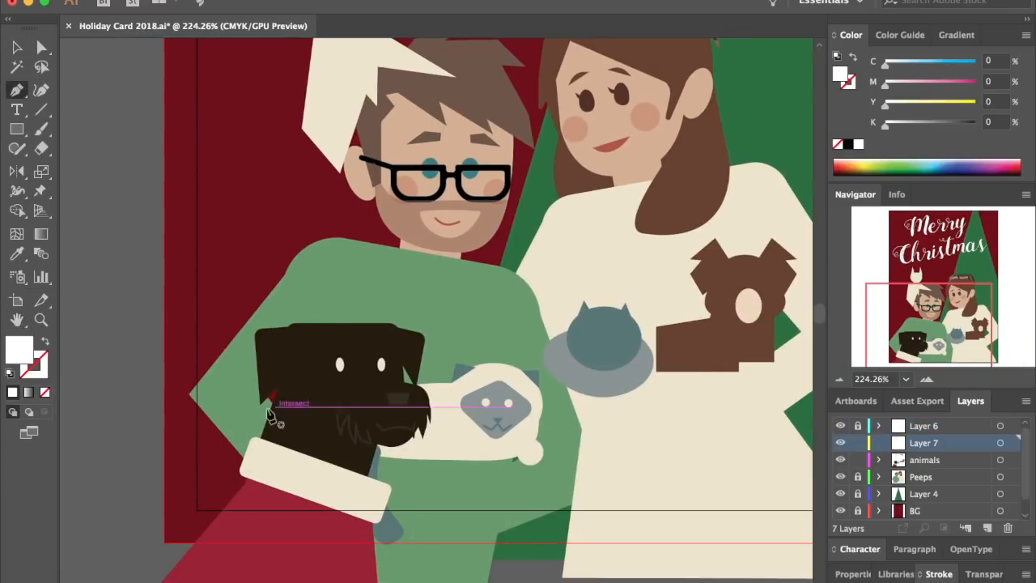
Draw the red shape with white trim near the dog and name its layer overlay
{"action": "left_click_drag", "start_coordinate": [275, 404], "coordinate": [278, 505]}
{"action": "type", "text": "overlay"}
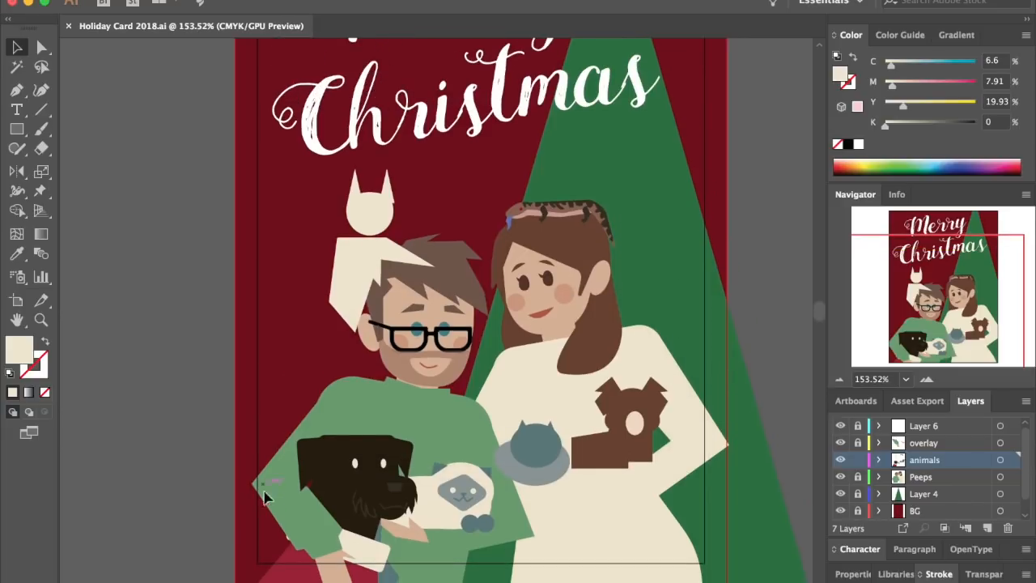
{"action": "scroll", "scroll_direction": "down", "scroll_amount": 3}
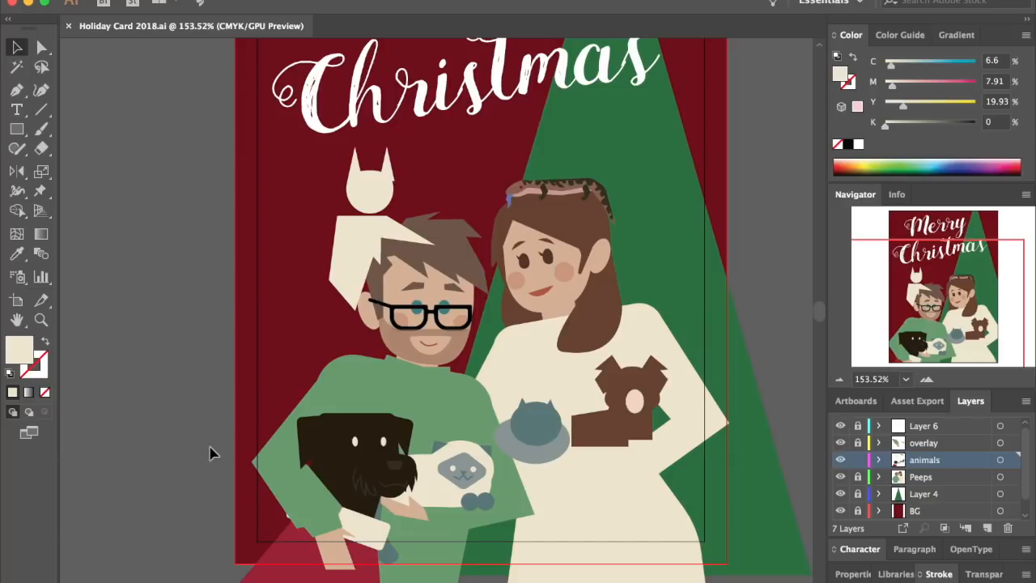
{"action": "scroll", "scroll_direction": "down", "scroll_amount": 3}
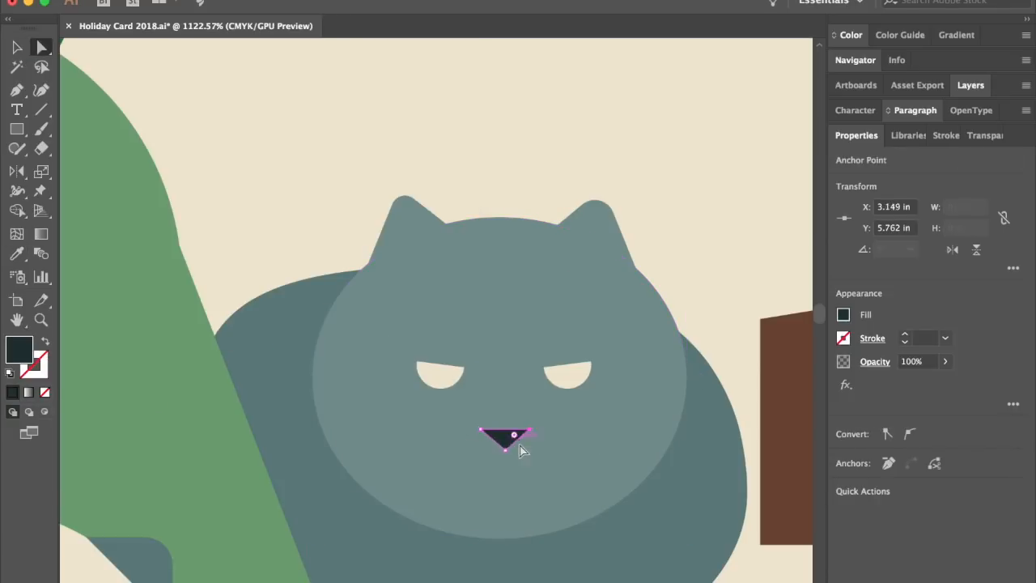
Reshape the grey cat's nose and white muzzle, then select the brown shape under the woman's chin
{"action": "left_click_drag", "start_coordinate": [515, 436], "coordinate": [457, 460]}
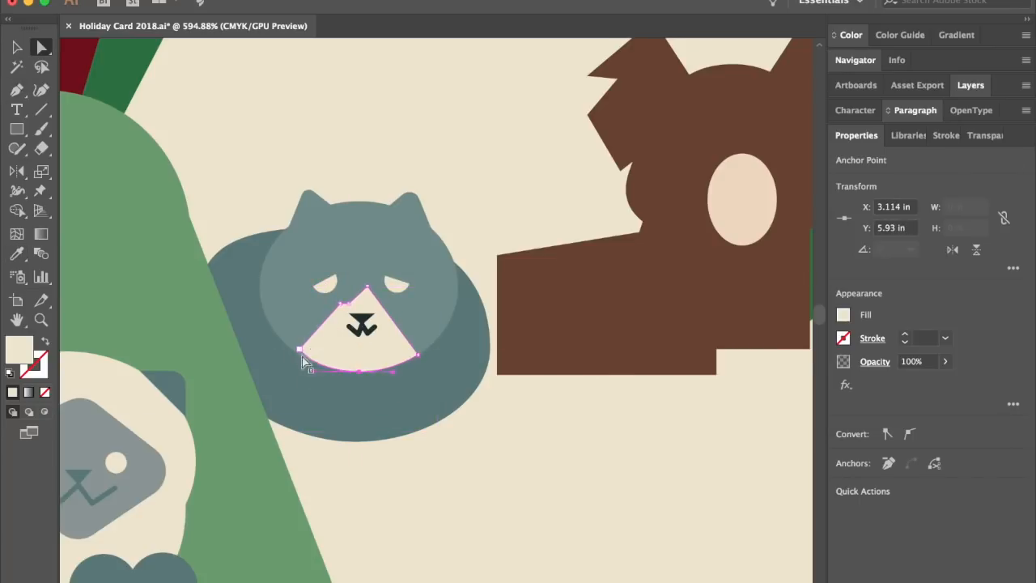
{"action": "left_click", "coordinate": [486, 236]}
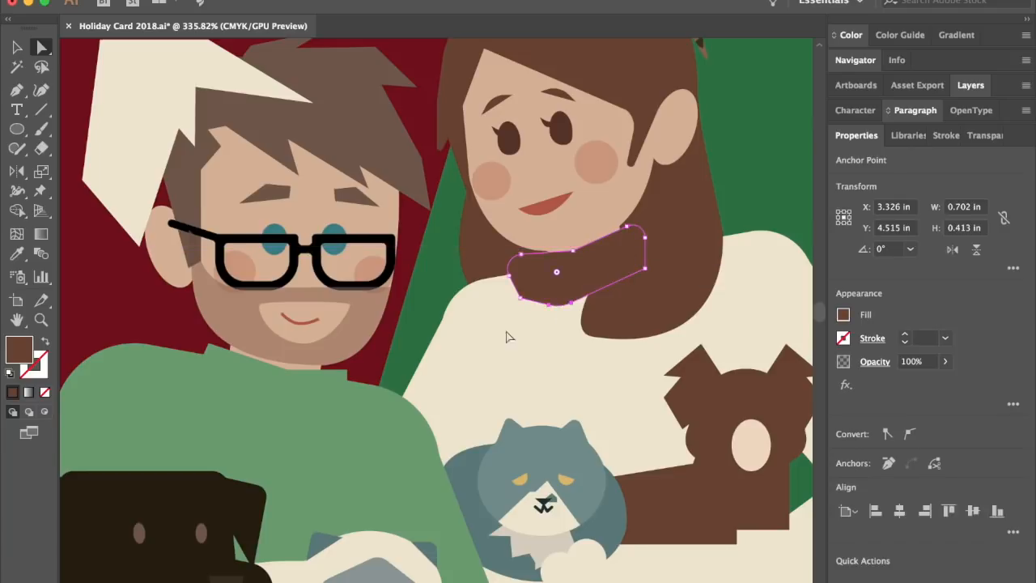
{"action": "left_click", "coordinate": [972, 84]}
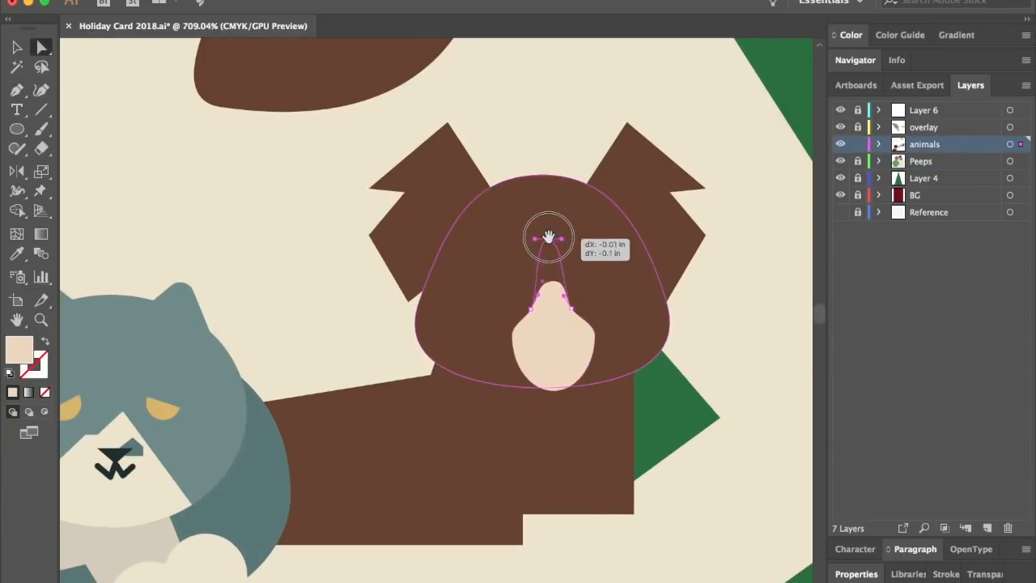
Pull the cream blaze up to the dog's forehead and reshape the nose on its muzzle
{"action": "left_click_drag", "start_coordinate": [549, 236], "coordinate": [531, 339]}
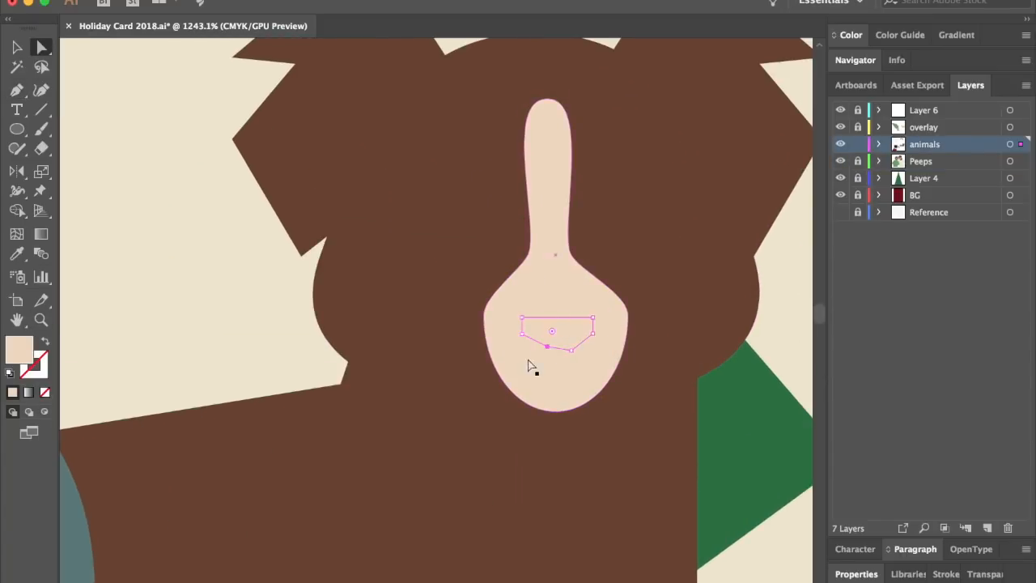
{"action": "left_click_drag", "start_coordinate": [547, 347], "coordinate": [538, 340]}
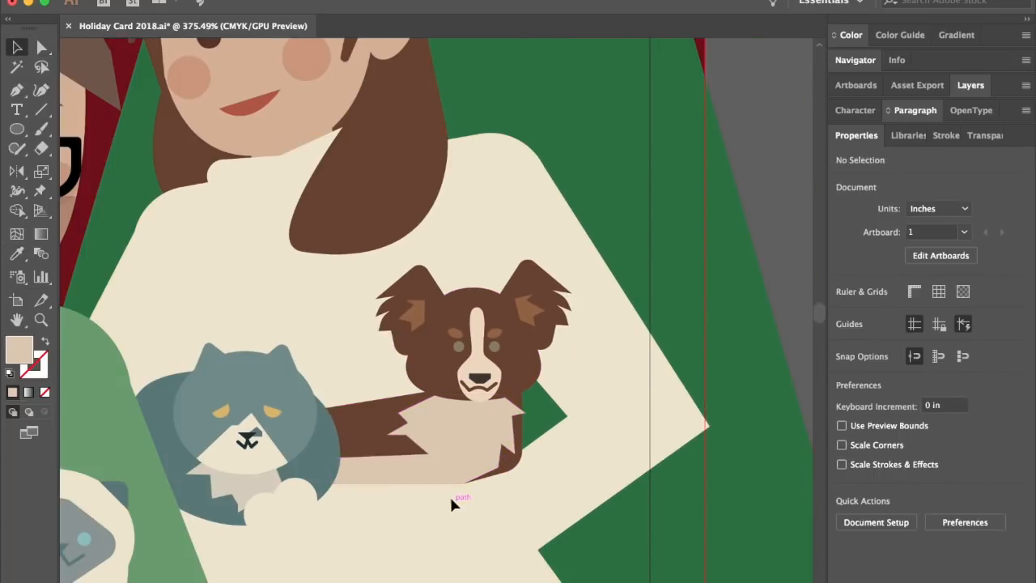
Deselect everything on an empty artboard area to review the finished dog
{"action": "left_click", "coordinate": [397, 454]}
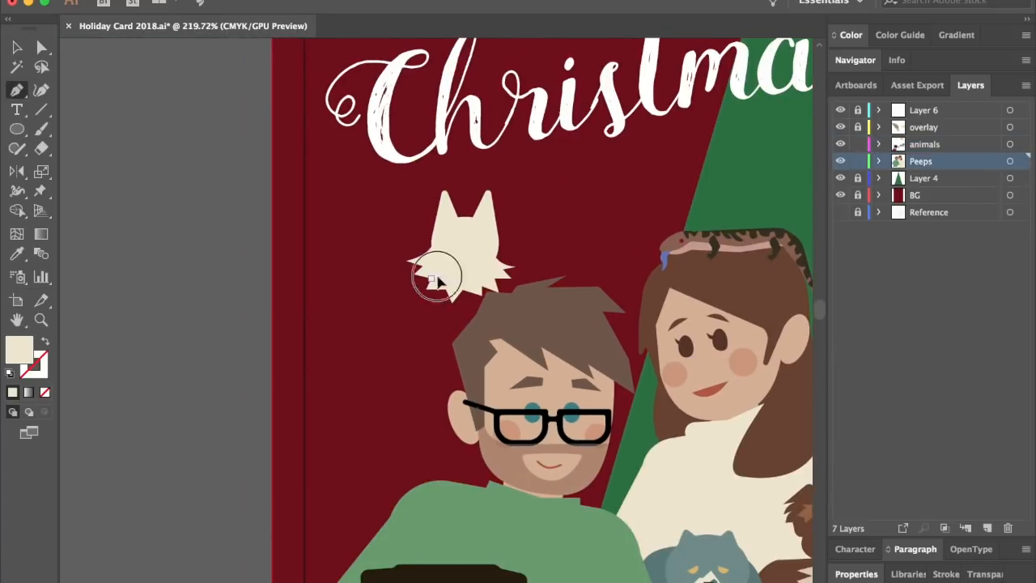
Extend the cream cat's head into a body down to the man's shoulder with the Pencil tool
{"action": "left_click", "coordinate": [440, 278]}
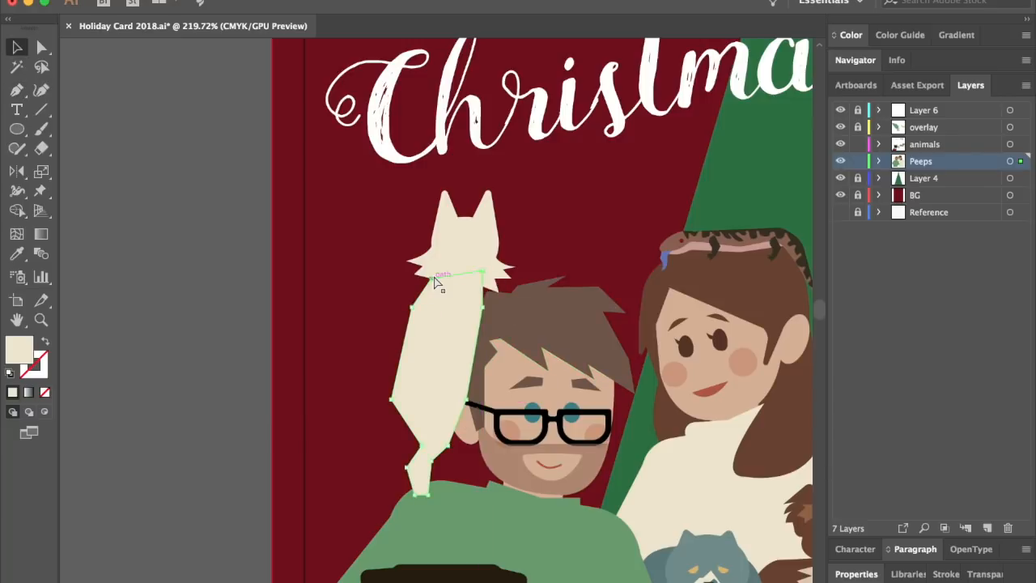
{"action": "left_click_drag", "start_coordinate": [441, 283], "coordinate": [457, 380]}
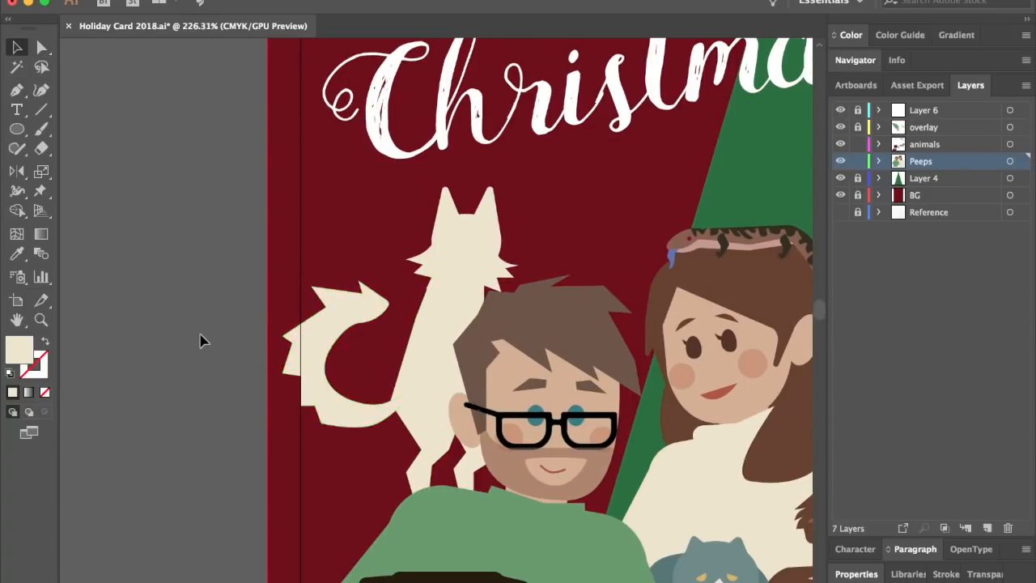
{"action": "left_click", "coordinate": [418, 267]}
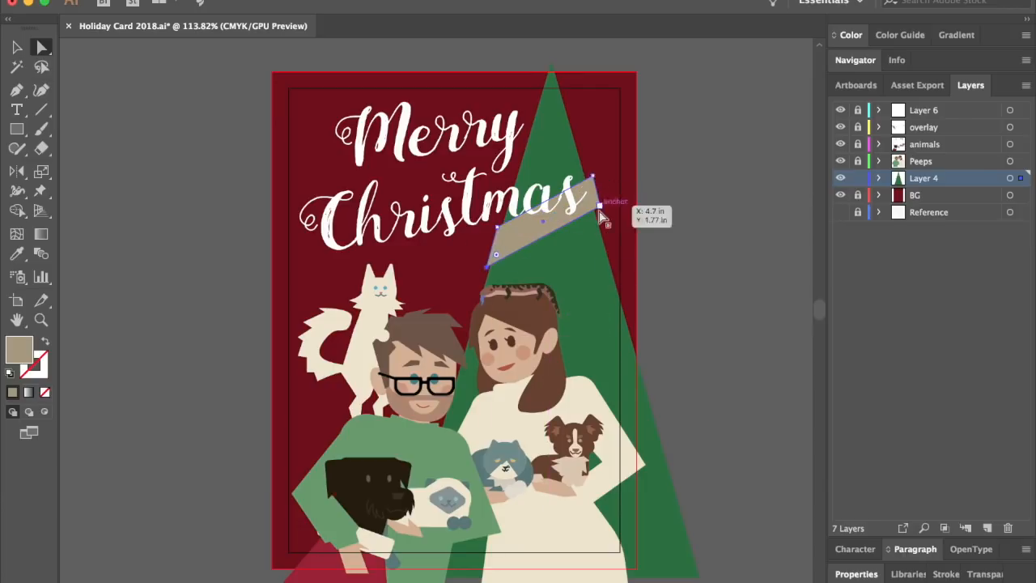
Draw a diagonal pink stripe across the green tree and add a small round ornament
{"action": "left_click_drag", "start_coordinate": [591, 218], "coordinate": [628, 340]}
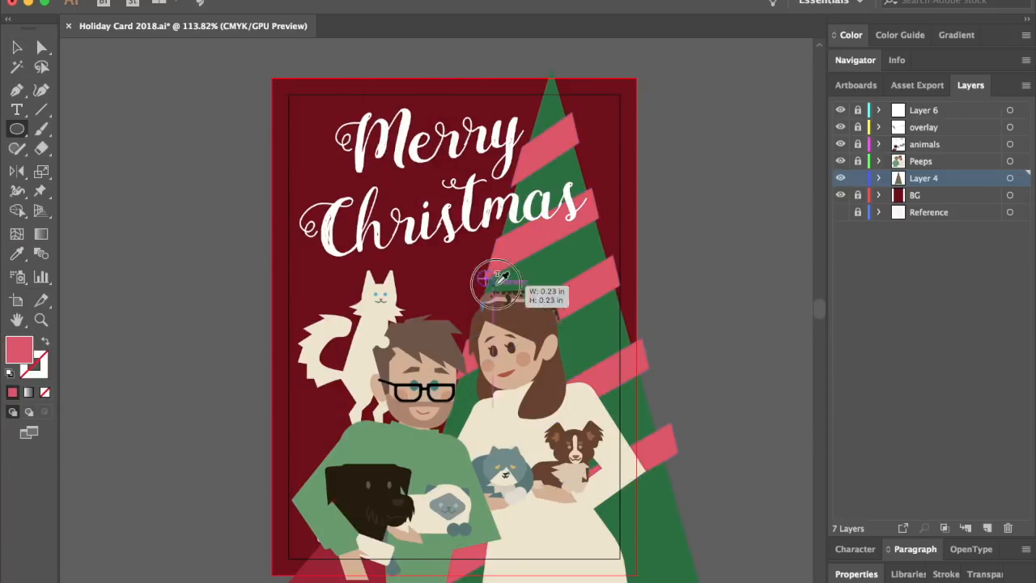
{"action": "left_click", "coordinate": [987, 528]}
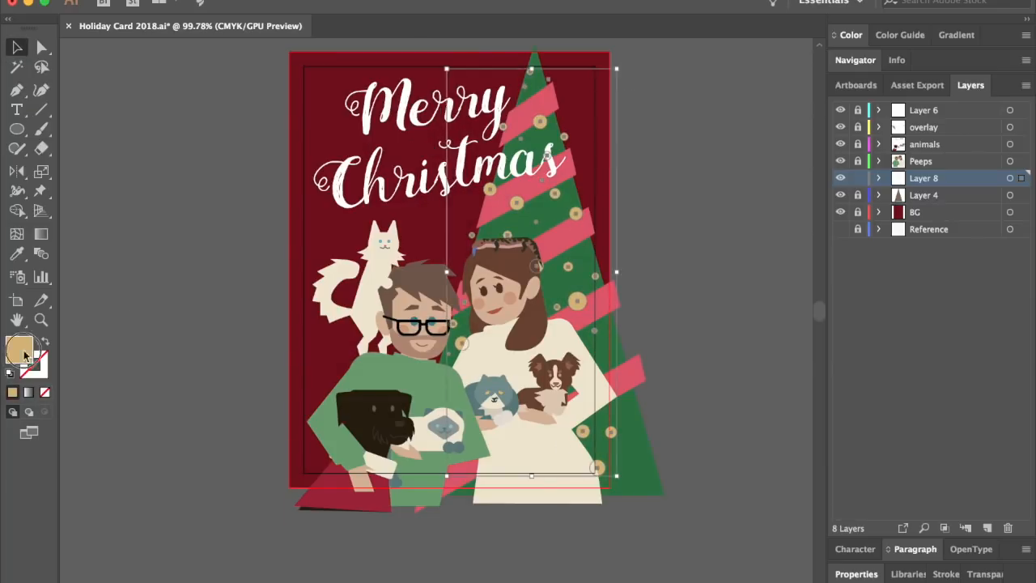
Change the fill colour to dark red in the Color Picker for the new dots
{"action": "double_click", "coordinate": [19, 348]}
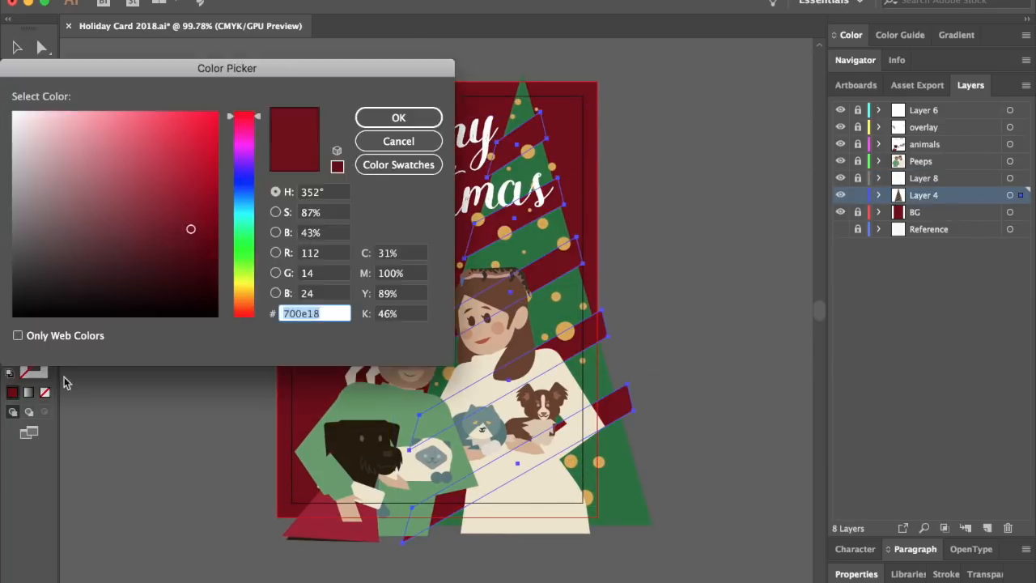
{"action": "left_click", "coordinate": [399, 117]}
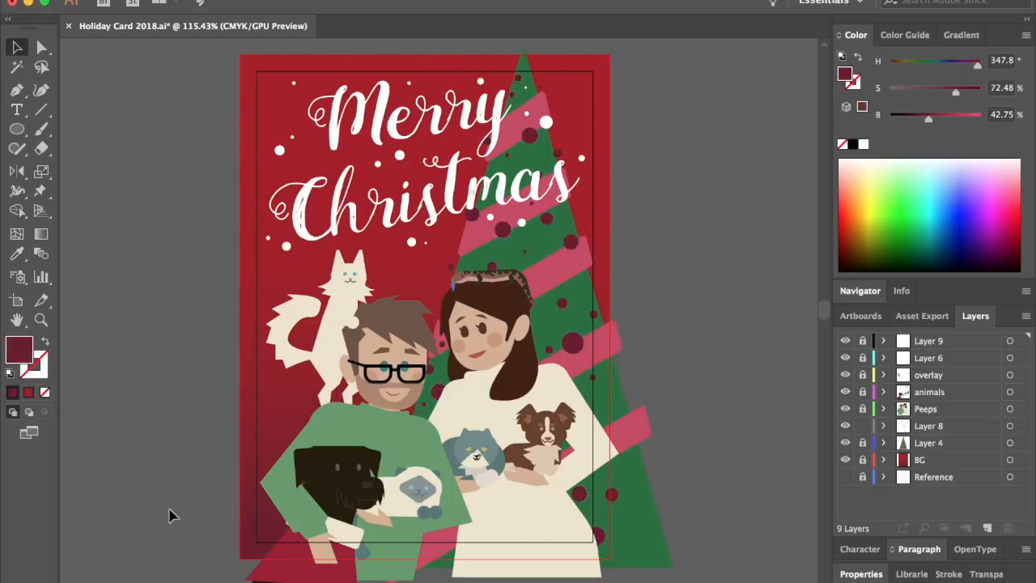
Select the dark red dots scattered over the card to recolour them pink
{"action": "left_click", "coordinate": [518, 234]}
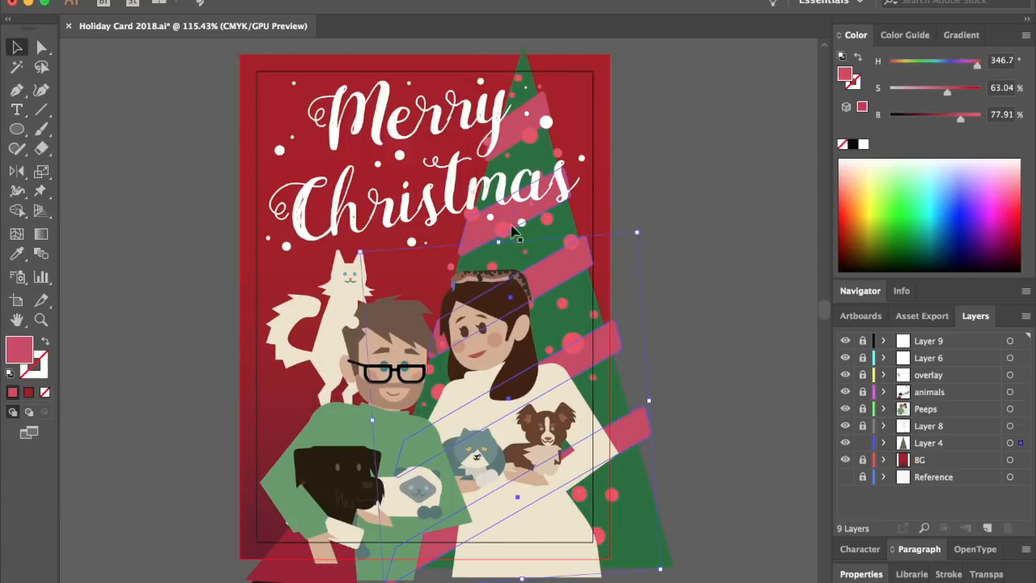